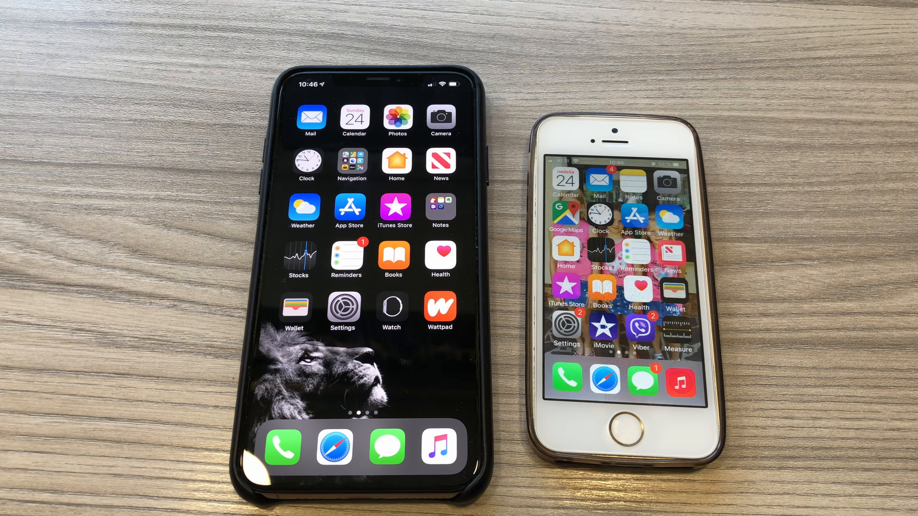
# Step: Check the Language & Region page in Settings
pyautogui.click(342, 306)
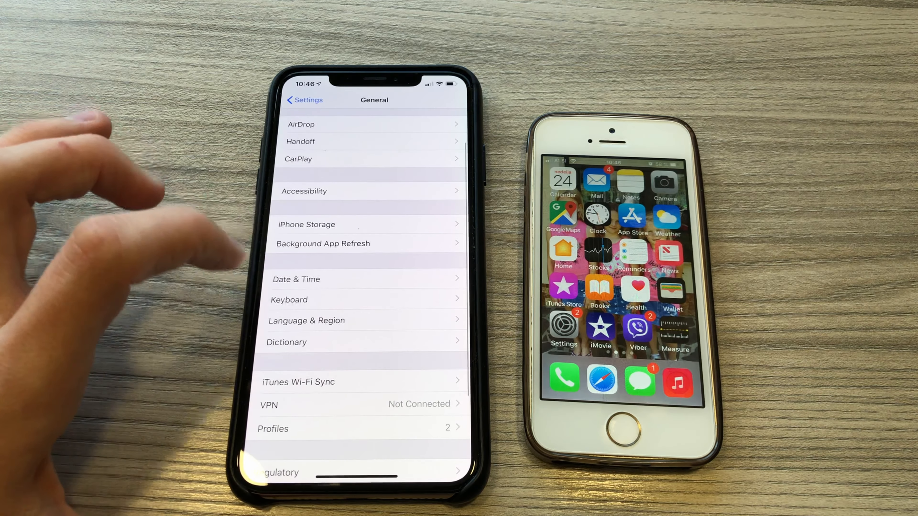
pyautogui.click(307, 320)
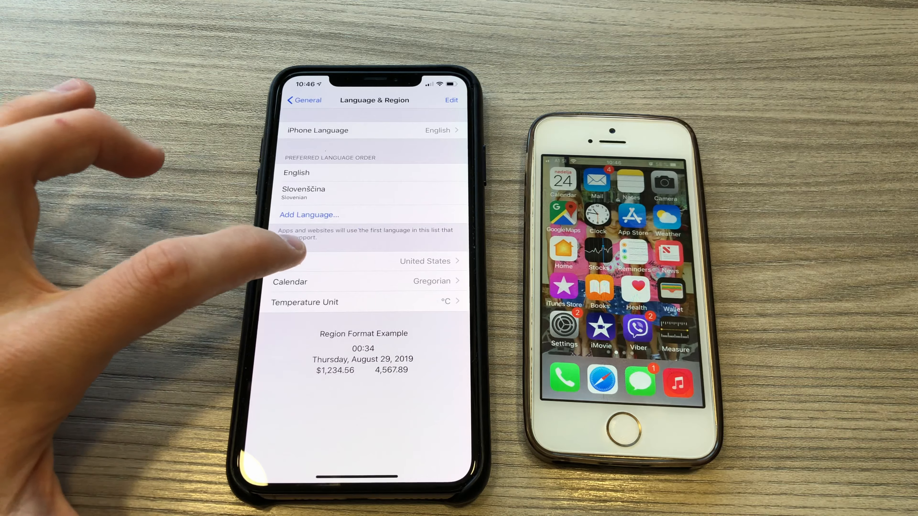
pyautogui.click(426, 261)
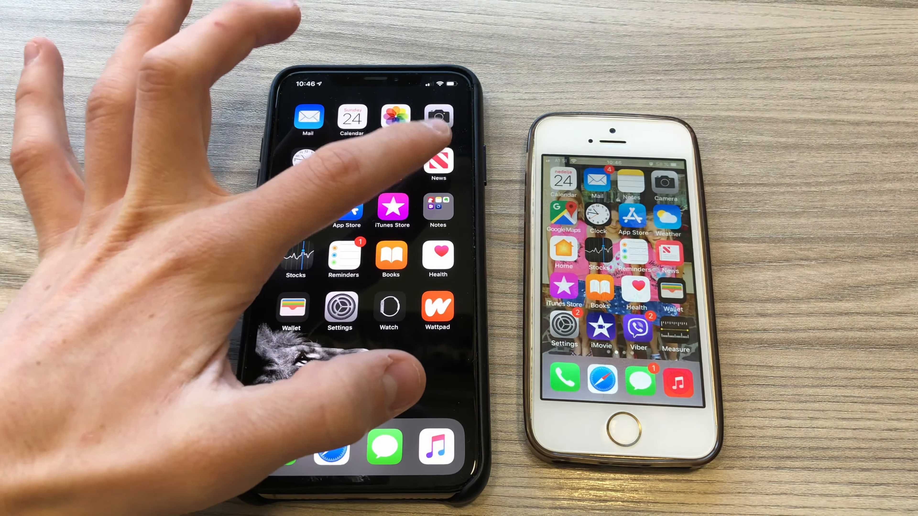
# Step: Start a new message and browse the new Animoji faces
pyautogui.click(438, 162)
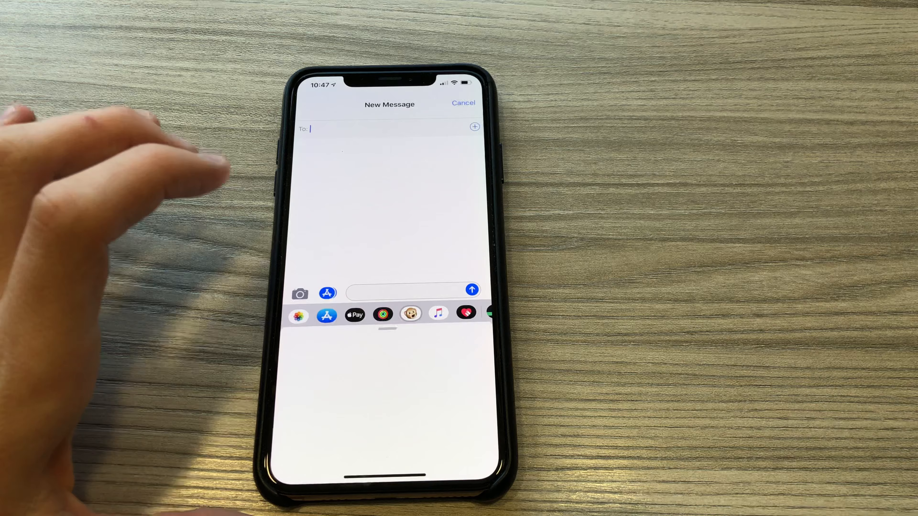
pyautogui.click(410, 313)
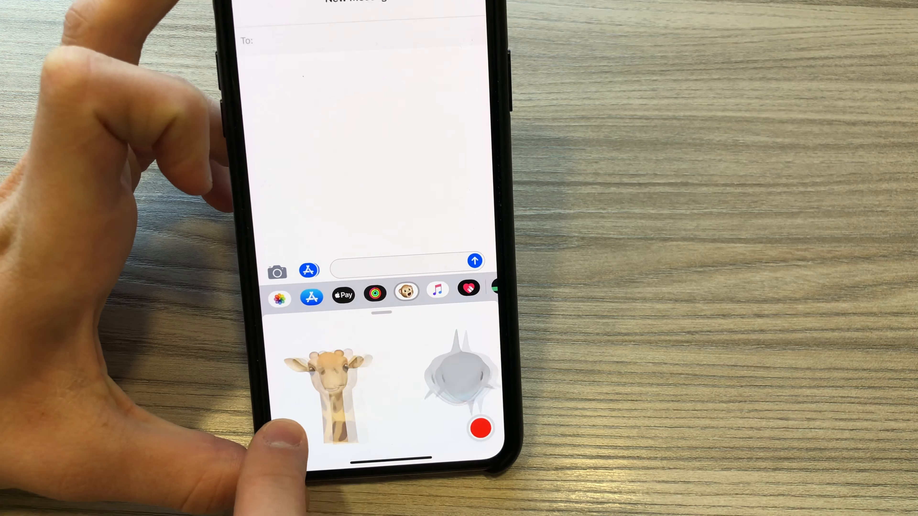
pyautogui.hscroll(-3)
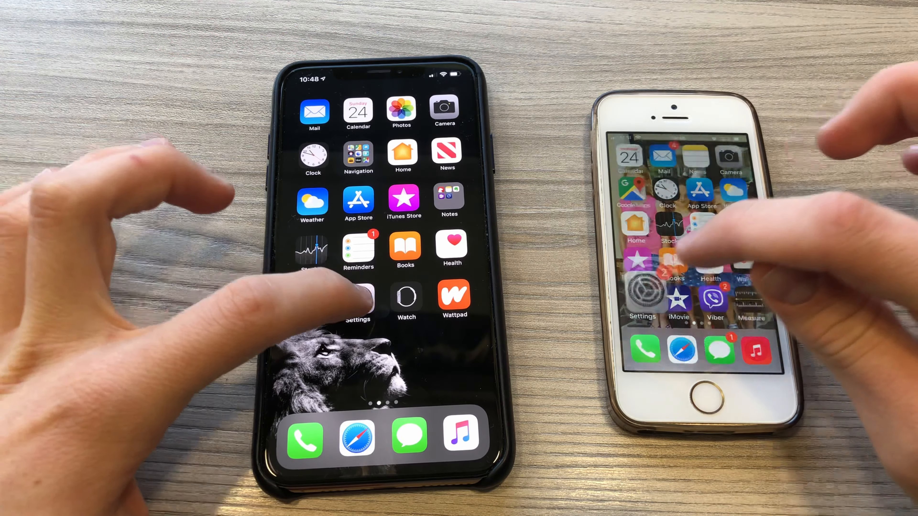
# Step: Review the About page in Settings, scrolling through the device details
pyautogui.click(357, 302)
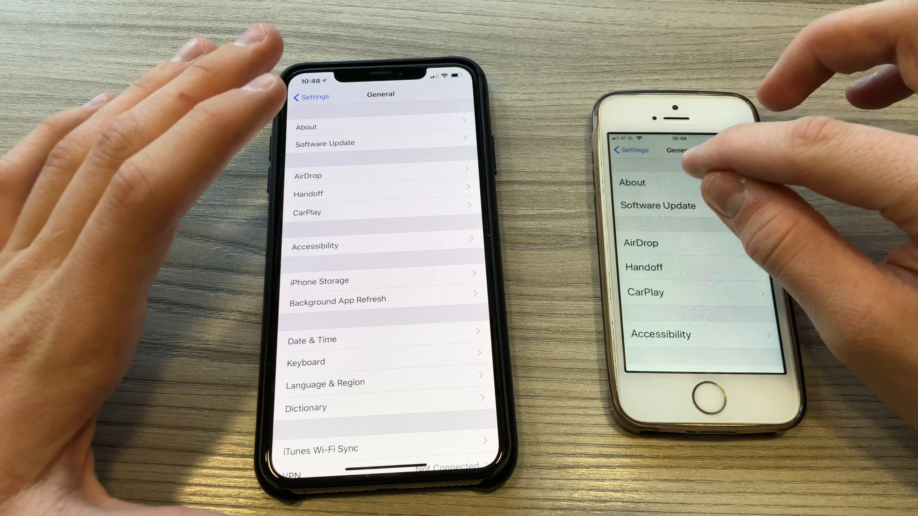
pyautogui.click(629, 182)
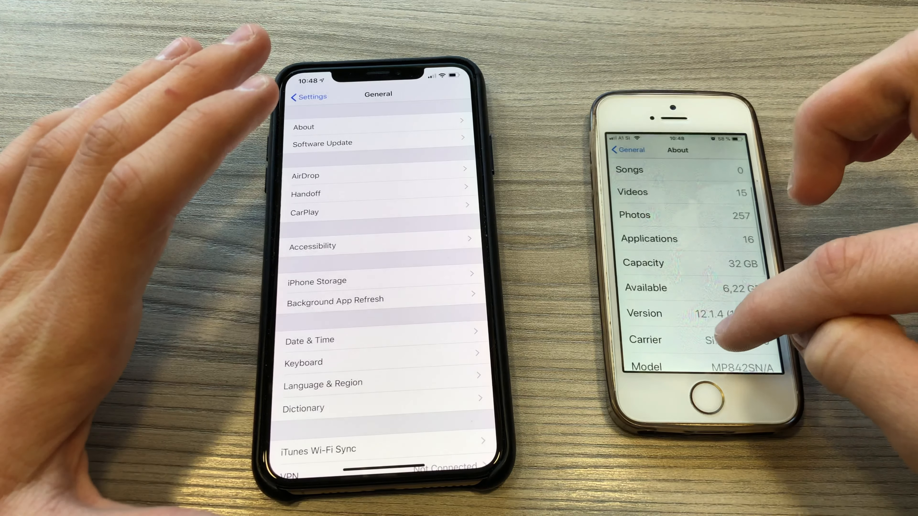
pyautogui.scroll(-3)
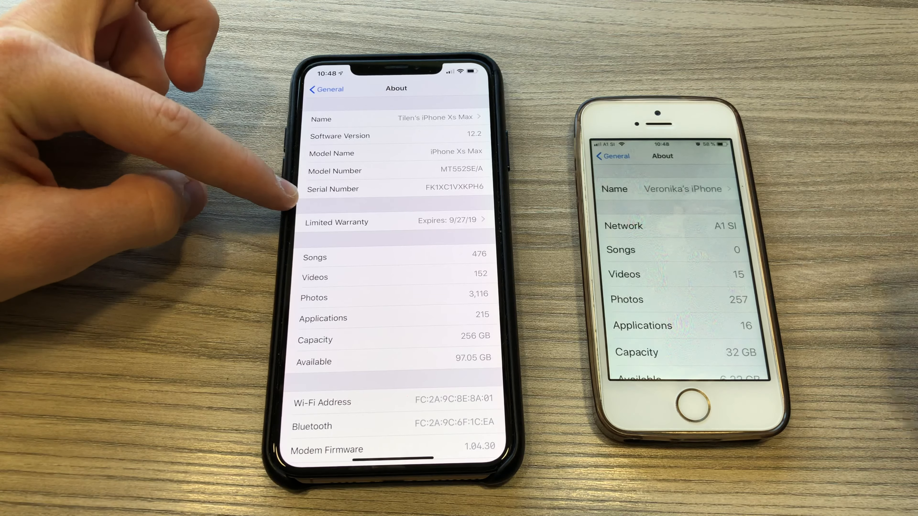
pyautogui.scroll(-3)
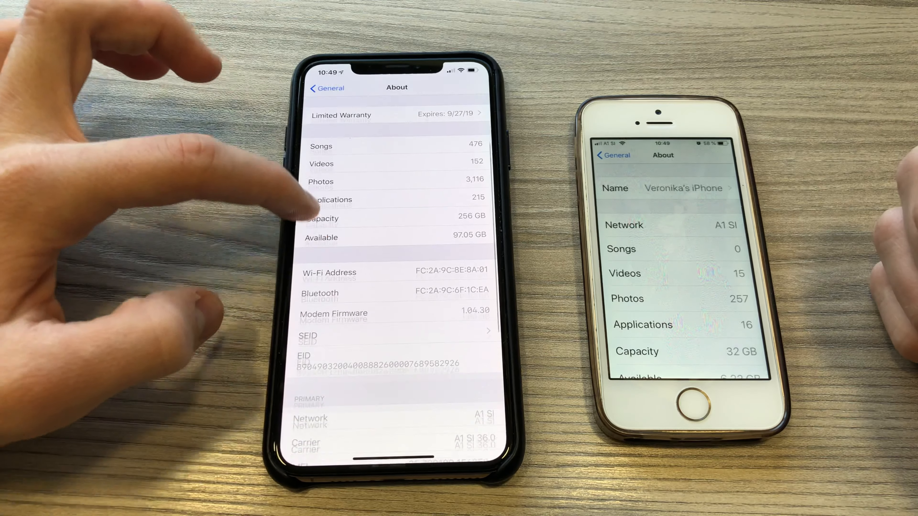
pyautogui.scroll(-3)
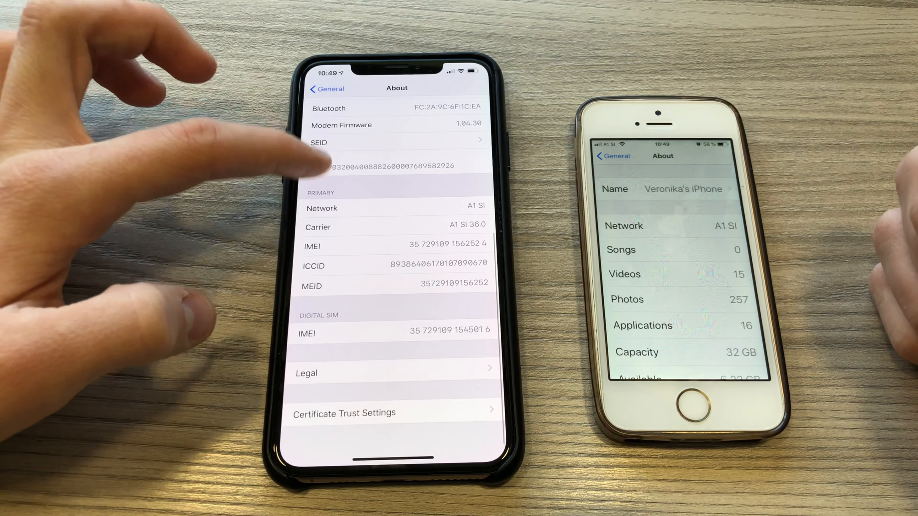
pyautogui.scroll(-3)
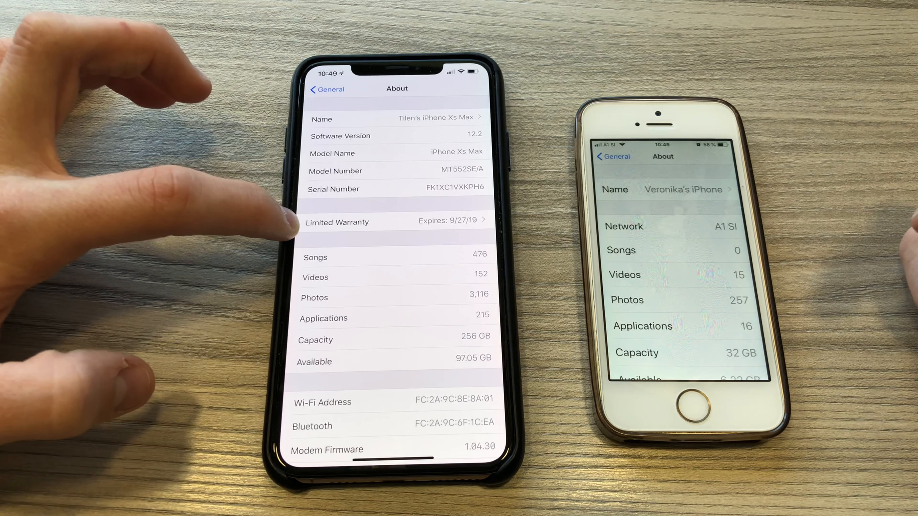
# Step: View the Apple Pay Cash card in Wallet with its $3.85 balance and last transaction
pyautogui.click(395, 221)
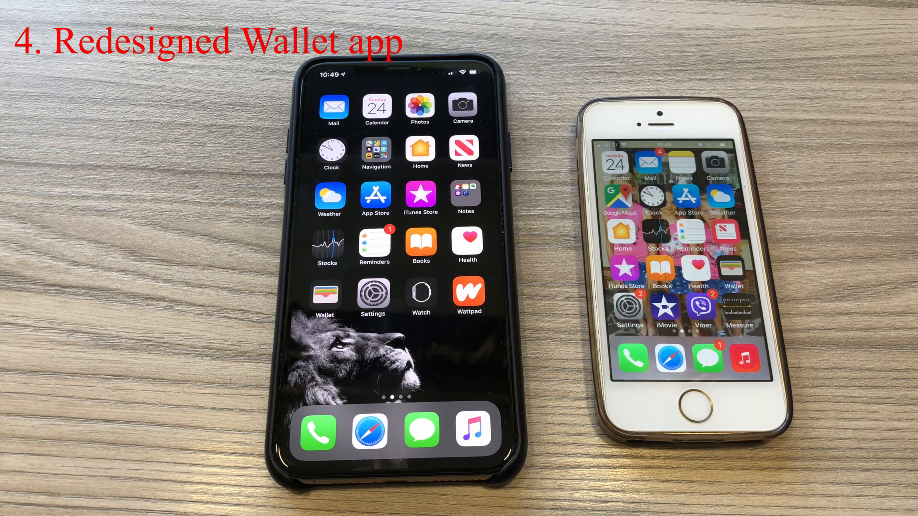
pyautogui.click(326, 294)
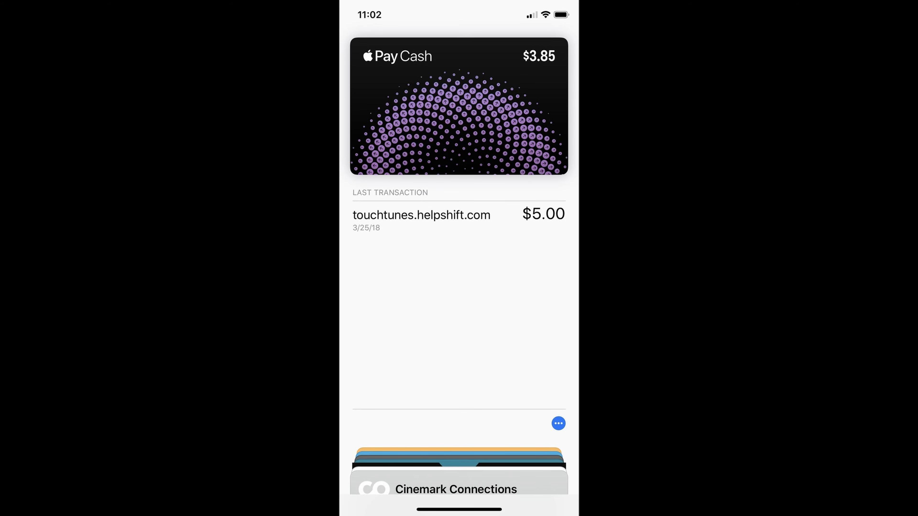
pyautogui.click(557, 423)
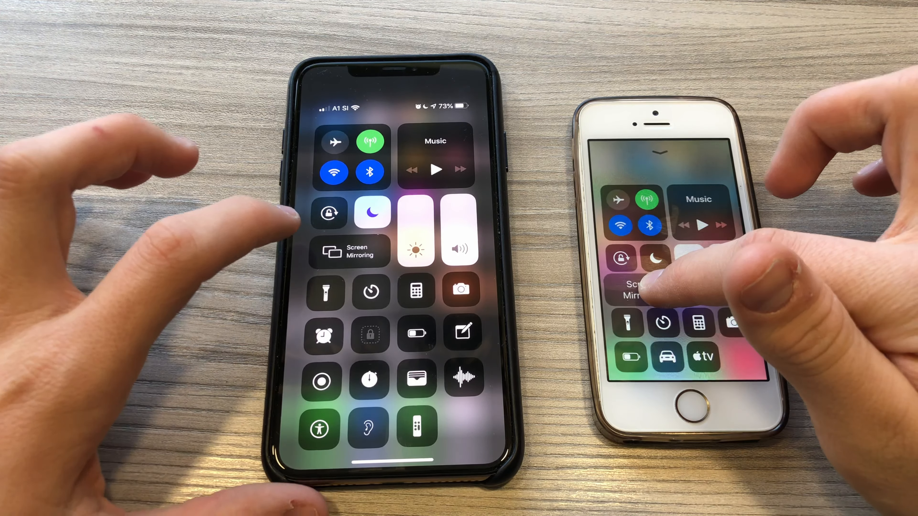
# Step: Bring up Control Center on the iPhone for side-by-side comparison
pyautogui.click(349, 252)
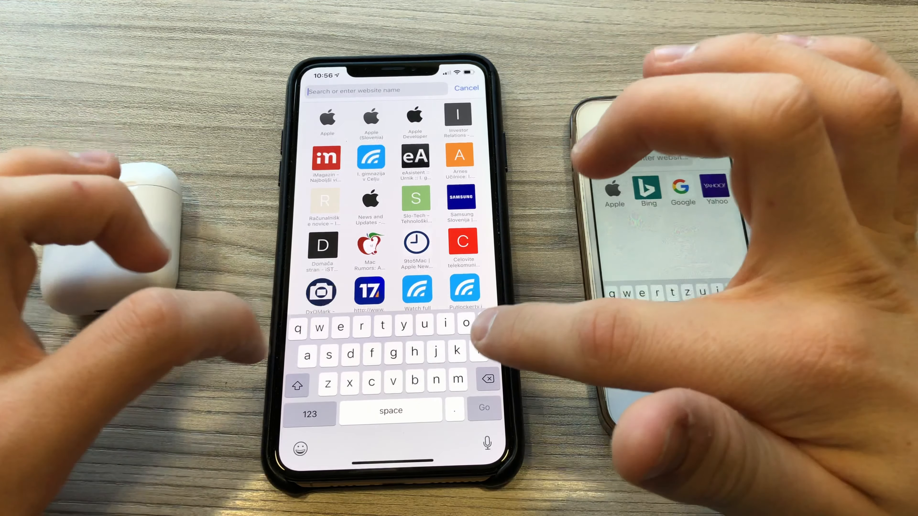
# Step: Search 'apple' in Safari's address bar to show website suggestions
pyautogui.write('apple')
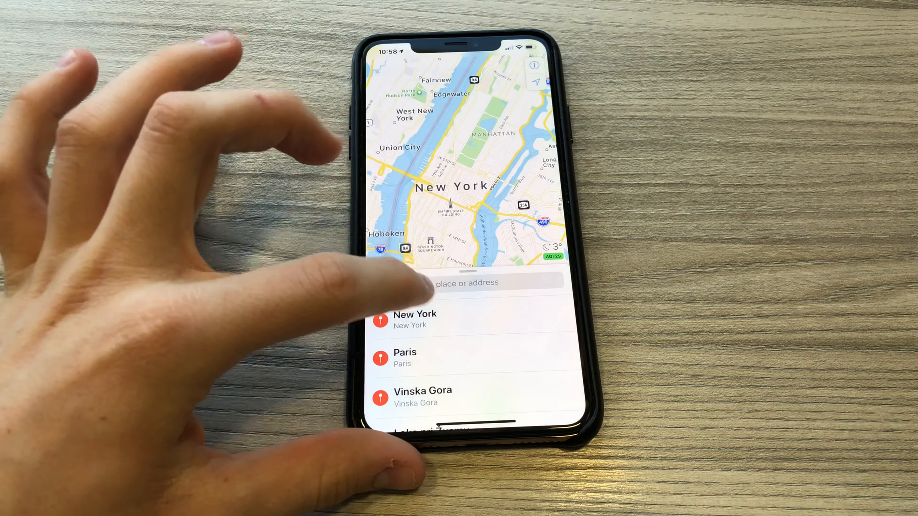
# Step: Search Maps for 'Paris' and choose the Paris result
pyautogui.write('Paris')
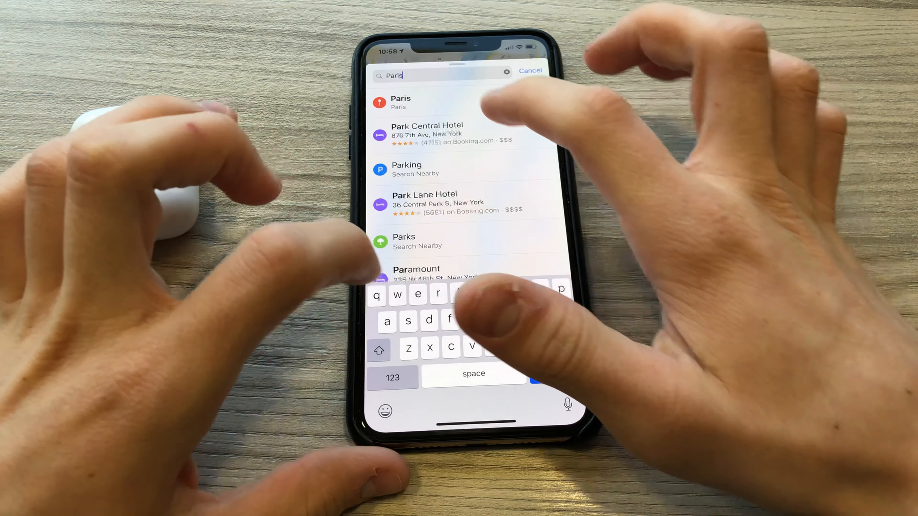
pyautogui.click(401, 101)
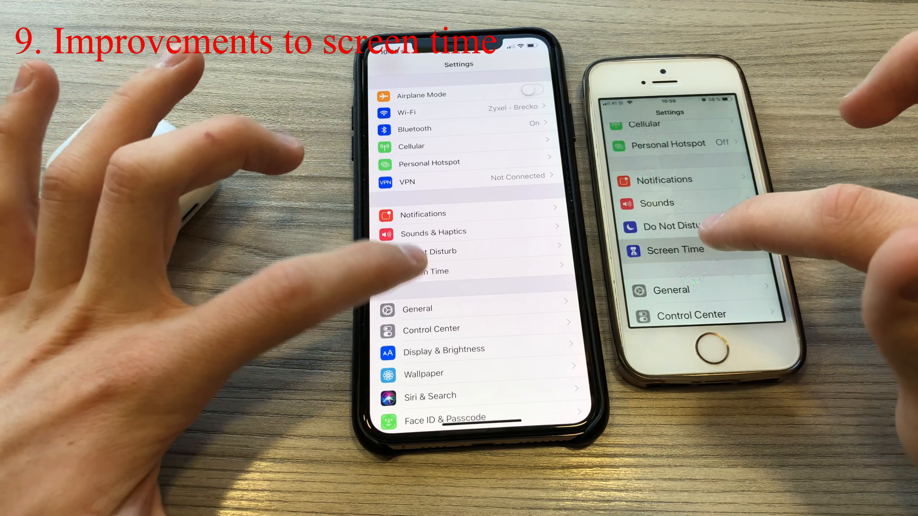
# Step: Turn on Screen Time Downtime (07:00–14:00 daily) and accept the iCloud alert
pyautogui.click(427, 271)
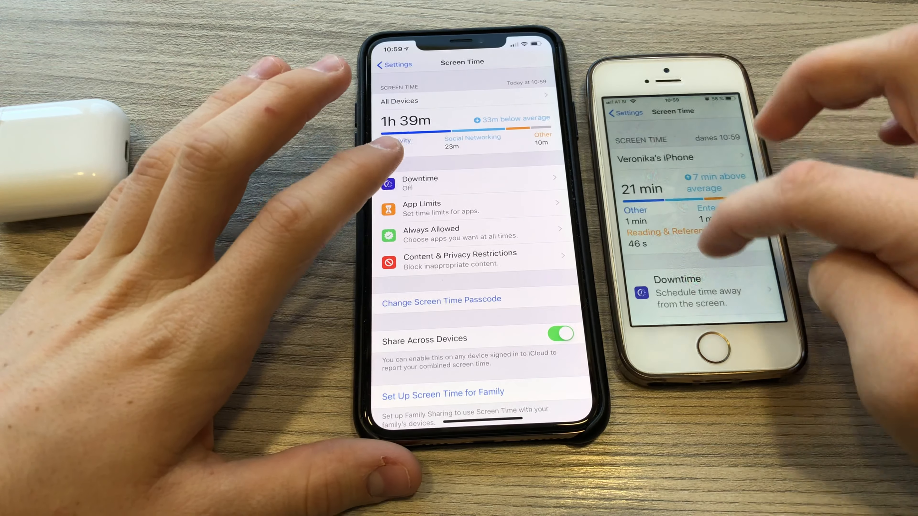
pyautogui.click(703, 291)
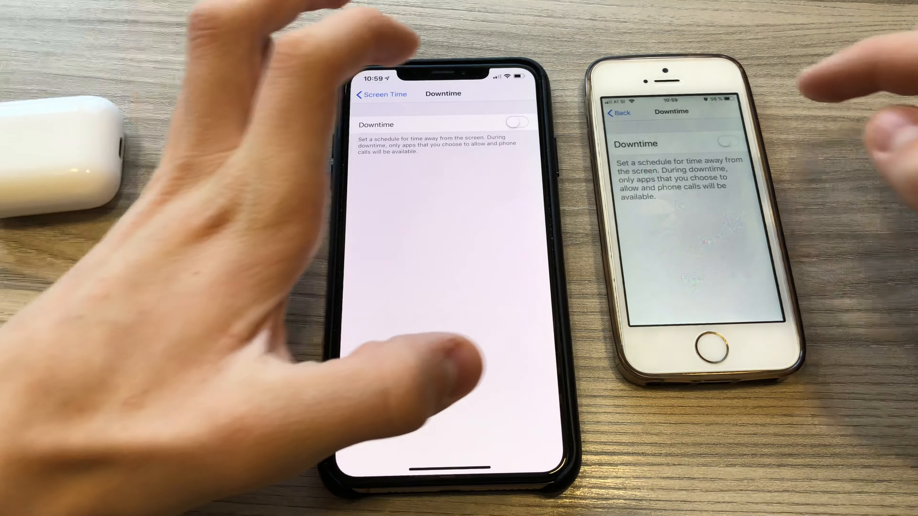
pyautogui.click(517, 122)
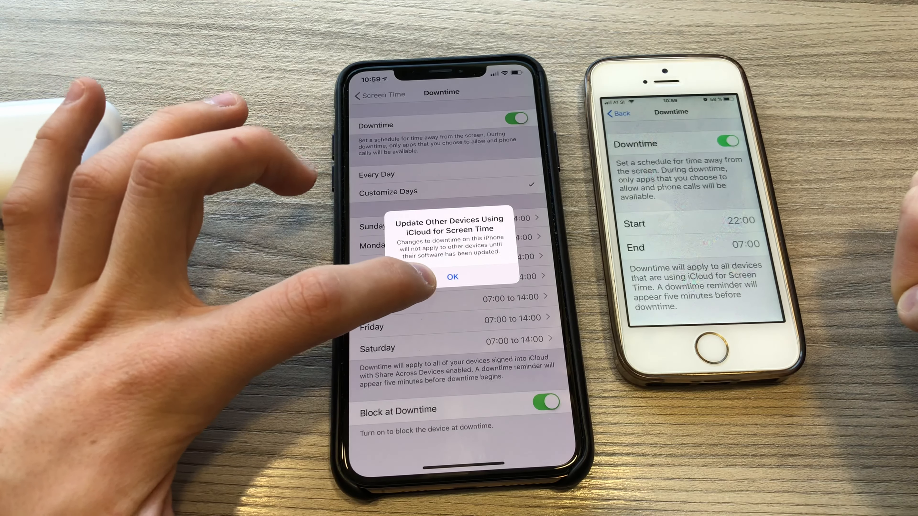
pyautogui.click(453, 277)
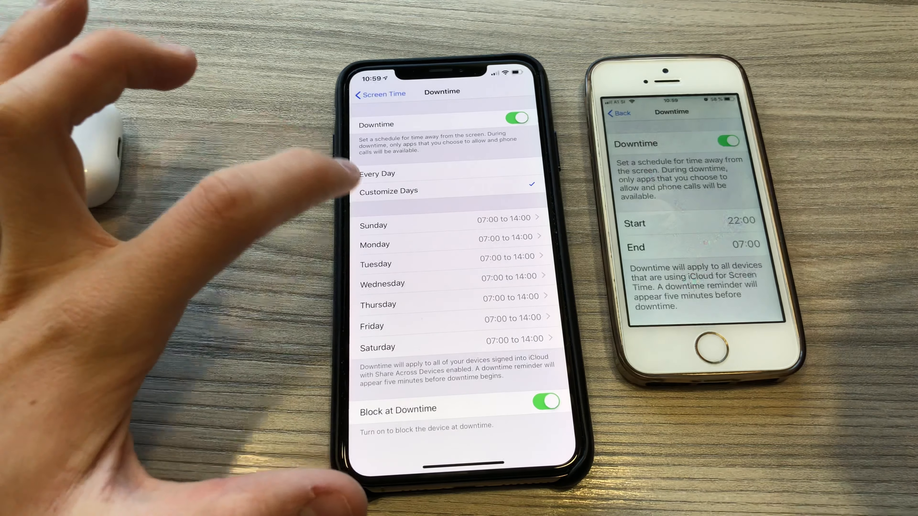